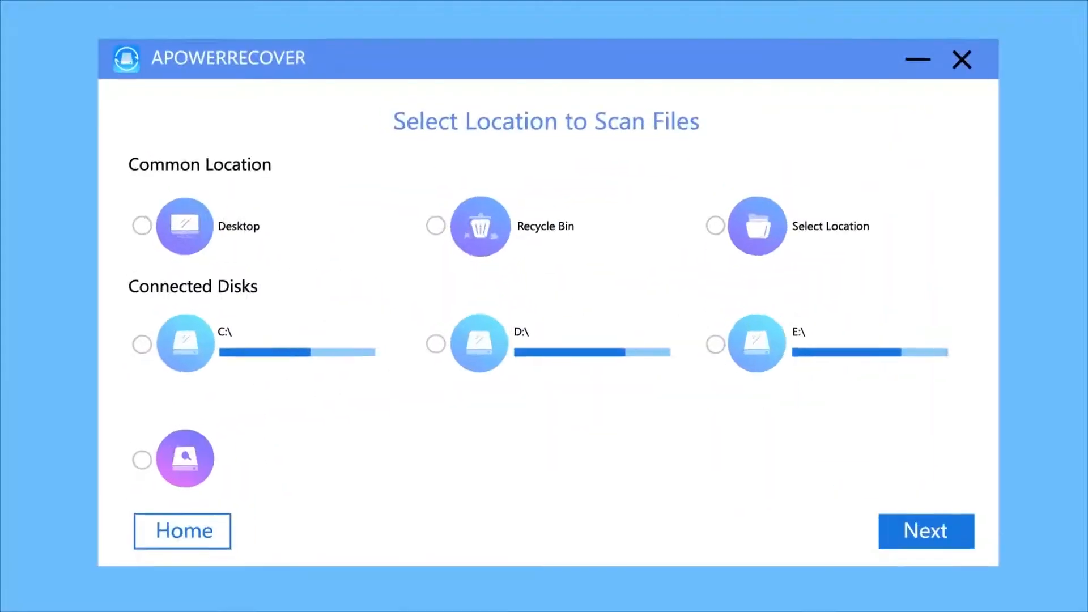
Choose the D:\ drive under Connected Disks as the scan location.
left_click(436, 343)
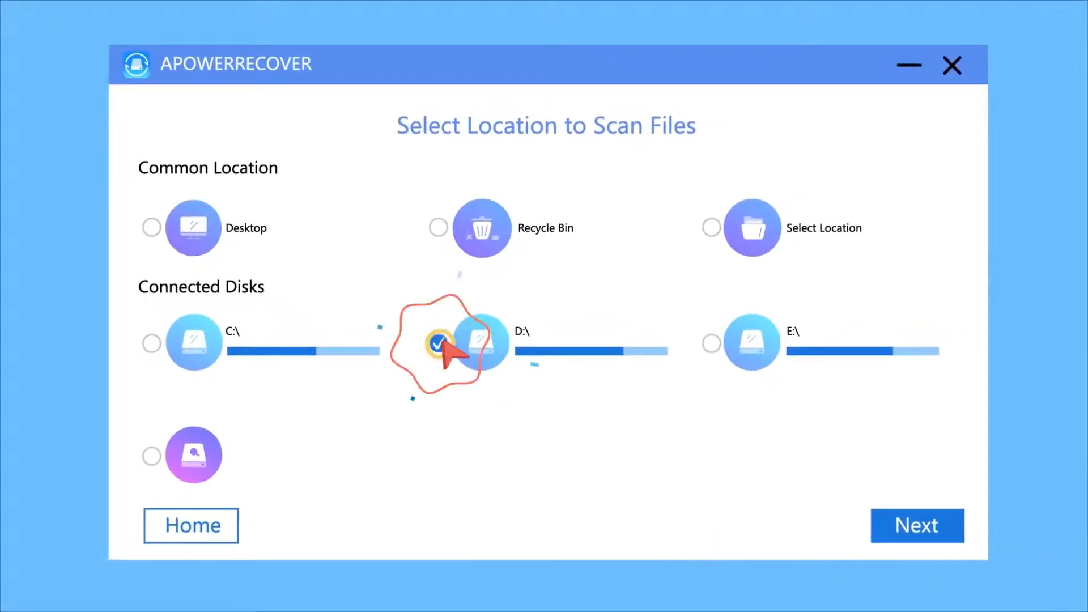
Run the scan on drive D and reach the list of recoverable files.
left_click(916, 524)
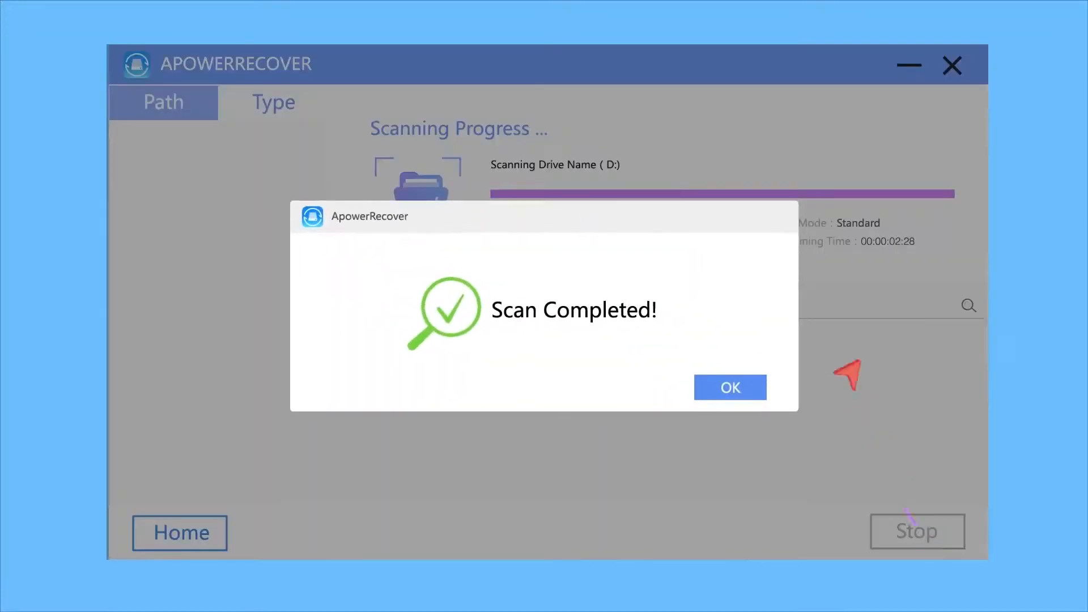
left_click(729, 388)
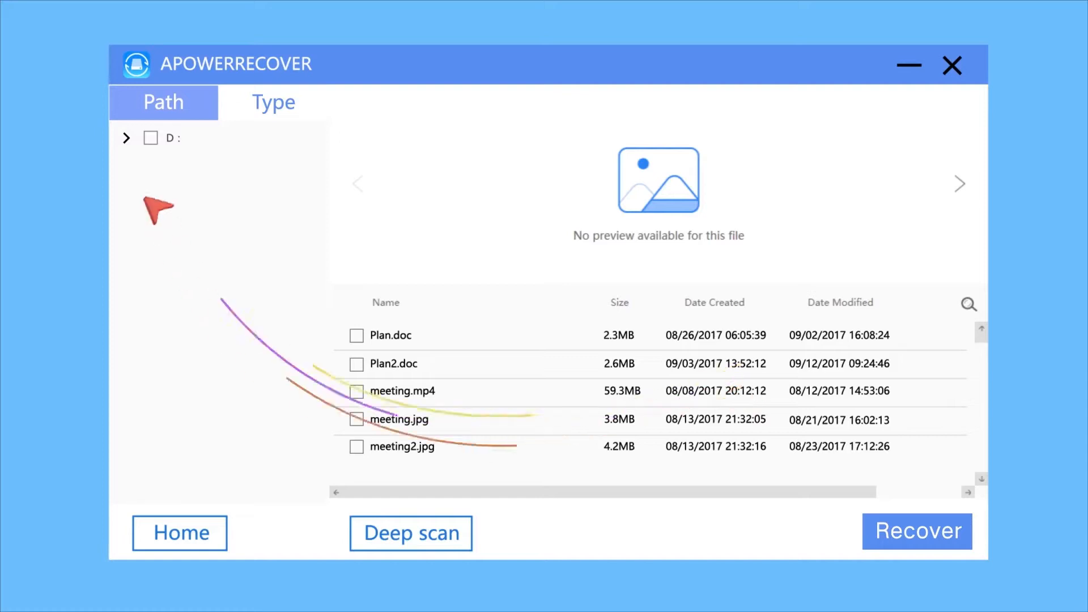
Filter D: results to Documents and Photos and recover Plan.doc, Plan2.doc and meeting2.jpg.
left_click(127, 137)
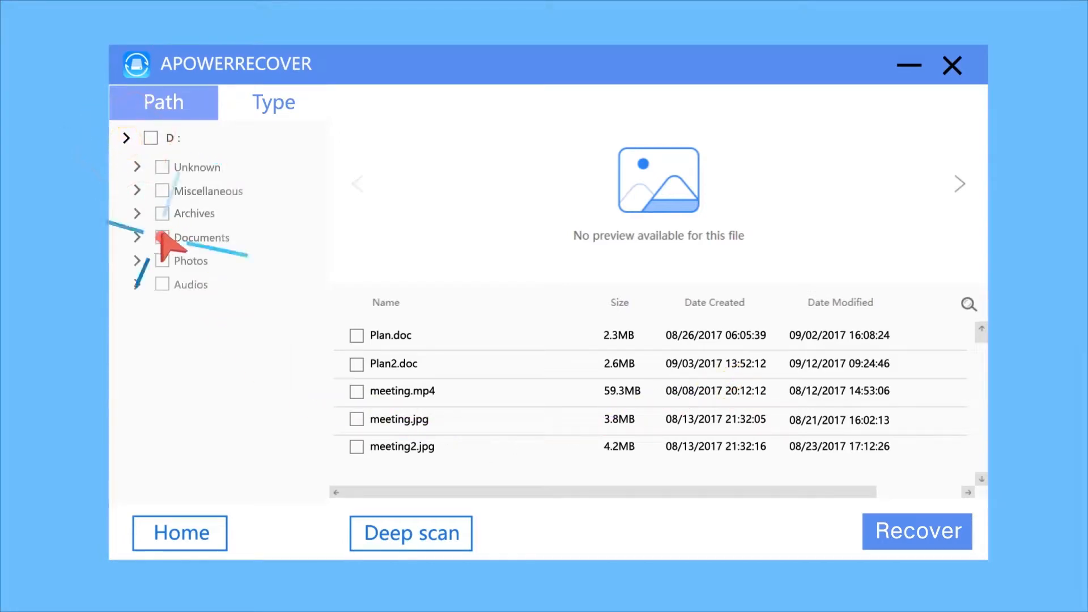
left_click(162, 237)
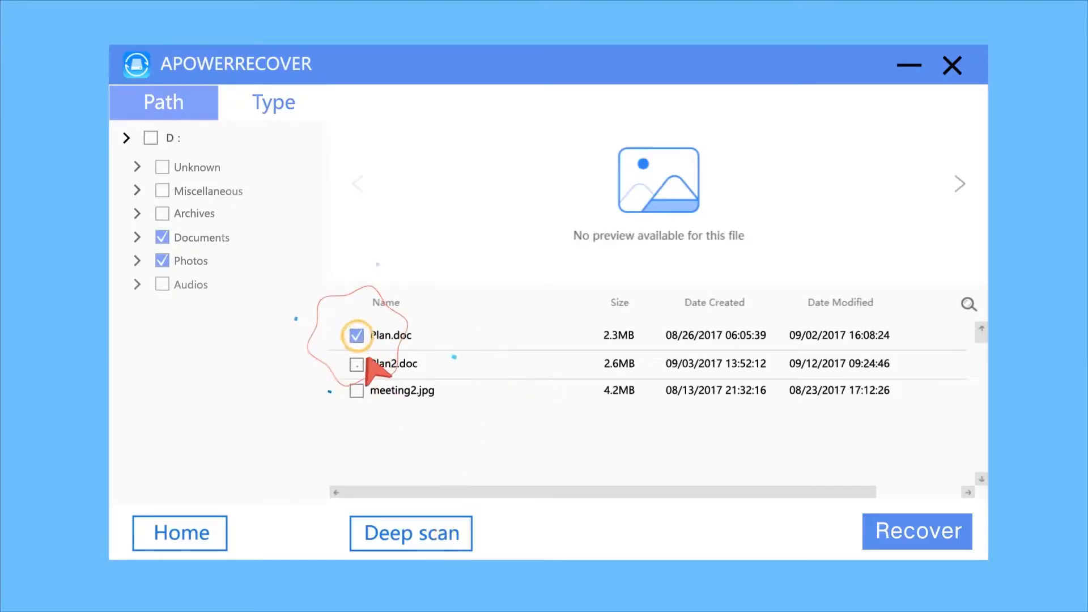
left_click(916, 531)
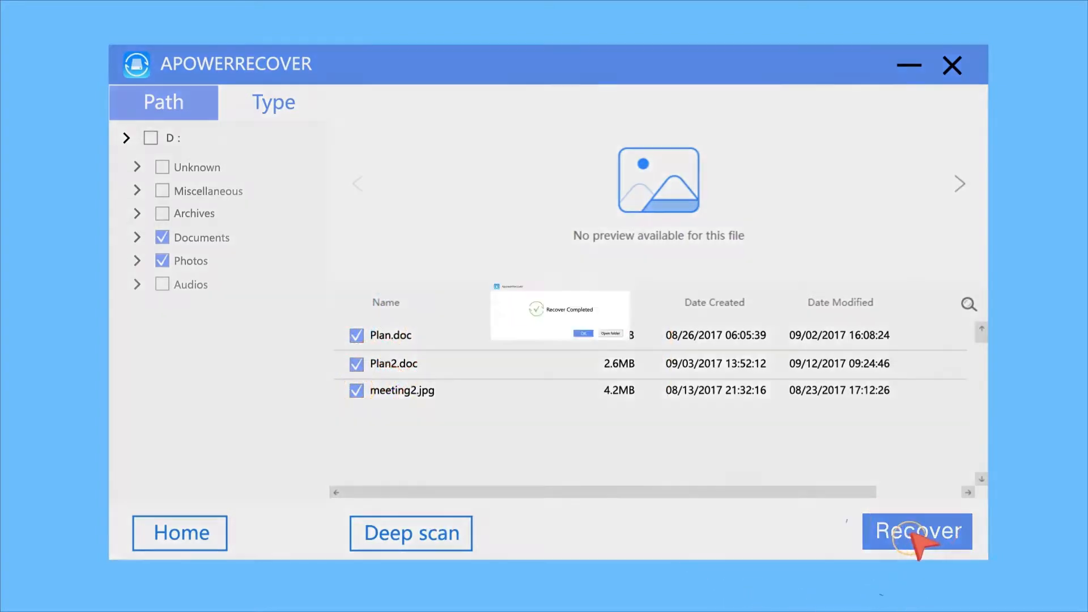